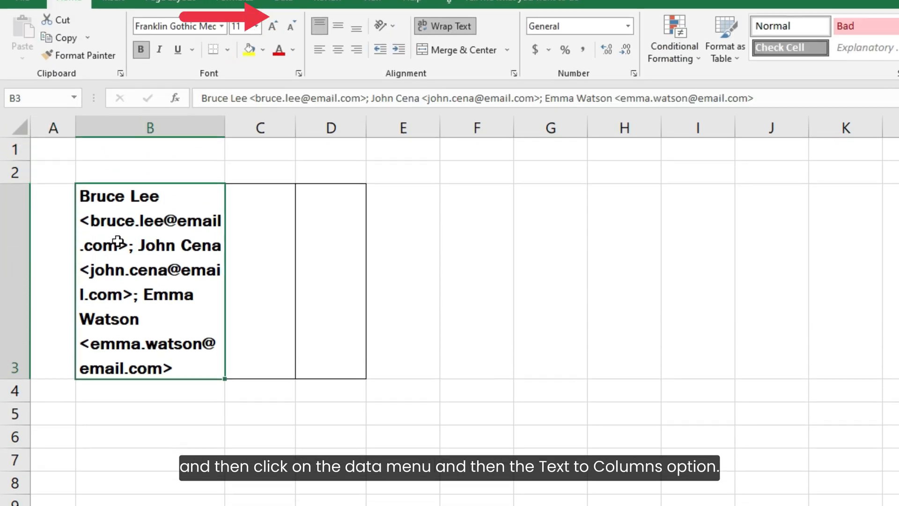
Start Text to Columns from the Data ribbon for the combined entry in B3
{"action": "left_click", "coordinate": [284, 16]}
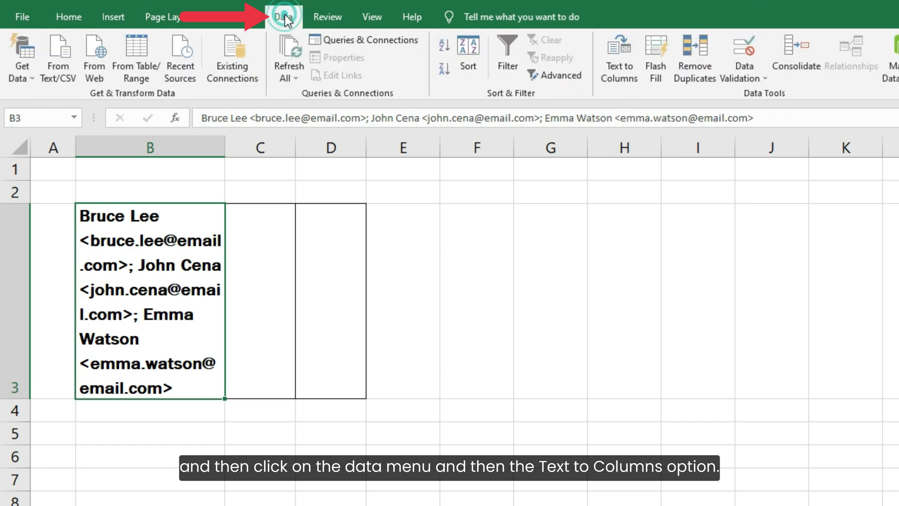
{"action": "left_click", "coordinate": [618, 57]}
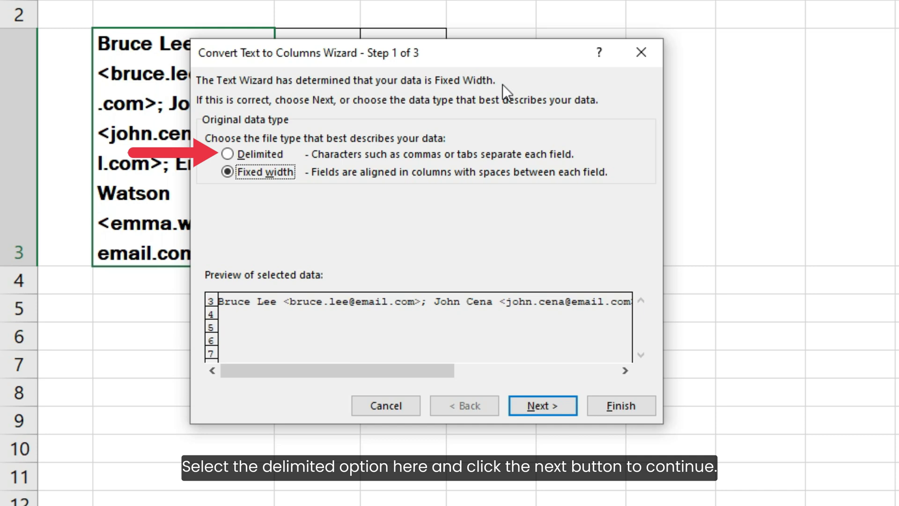
Split B3 as Delimited on Semicolon only (Tab unticked), spreading the pairs across B3:D3
{"action": "left_click", "coordinate": [229, 153]}
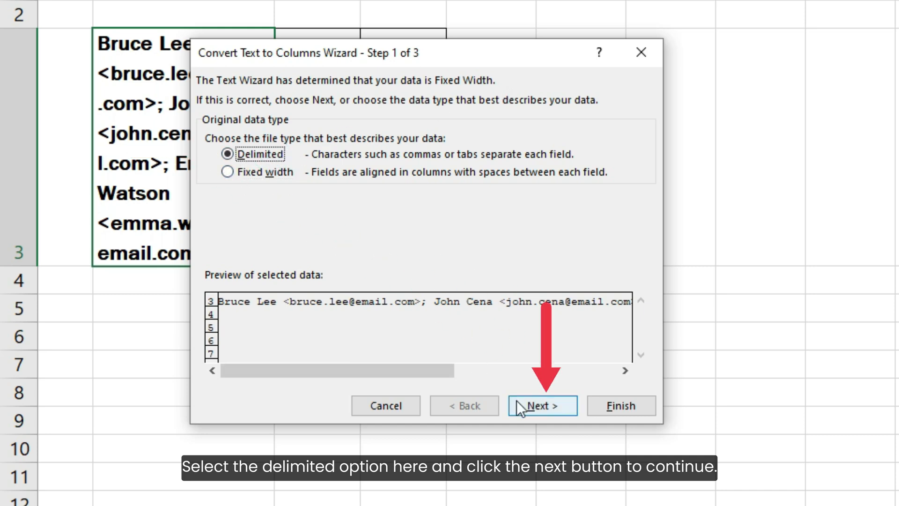
{"action": "left_click", "coordinate": [542, 406]}
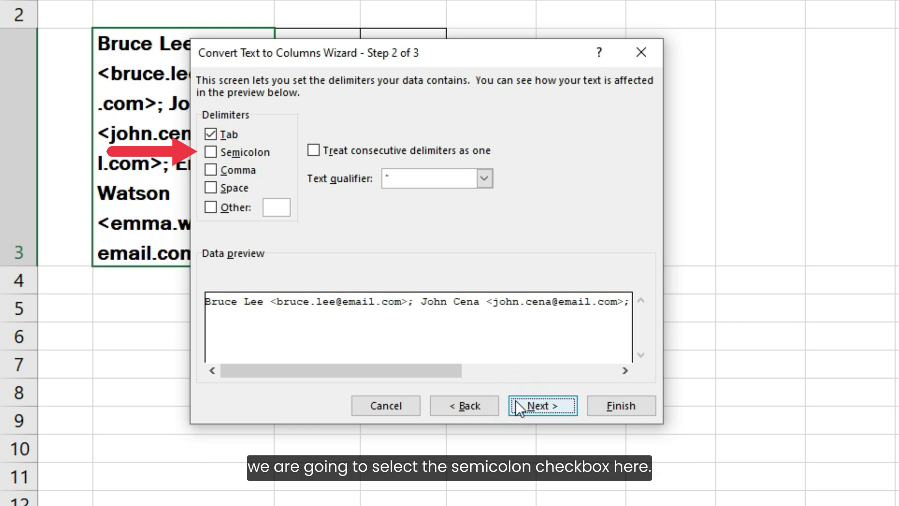
{"action": "mouse_move", "coordinate": [232, 139]}
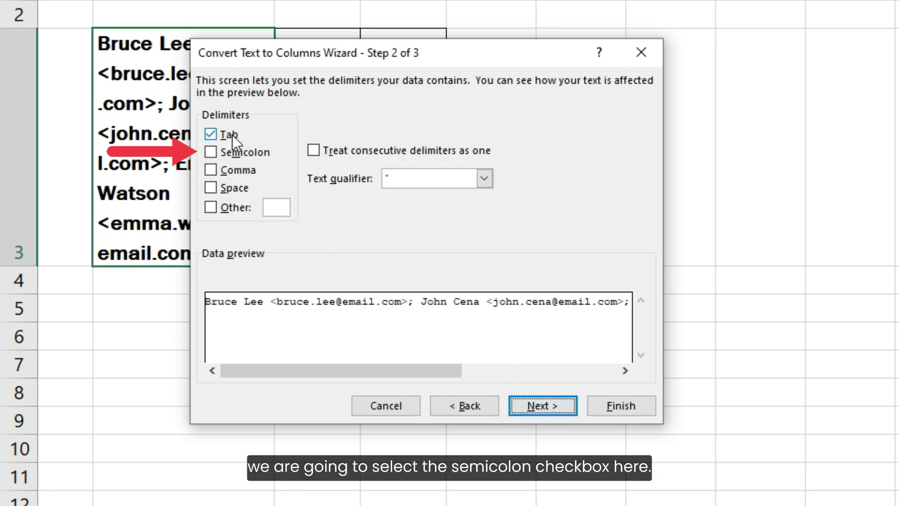
{"action": "left_click", "coordinate": [210, 134]}
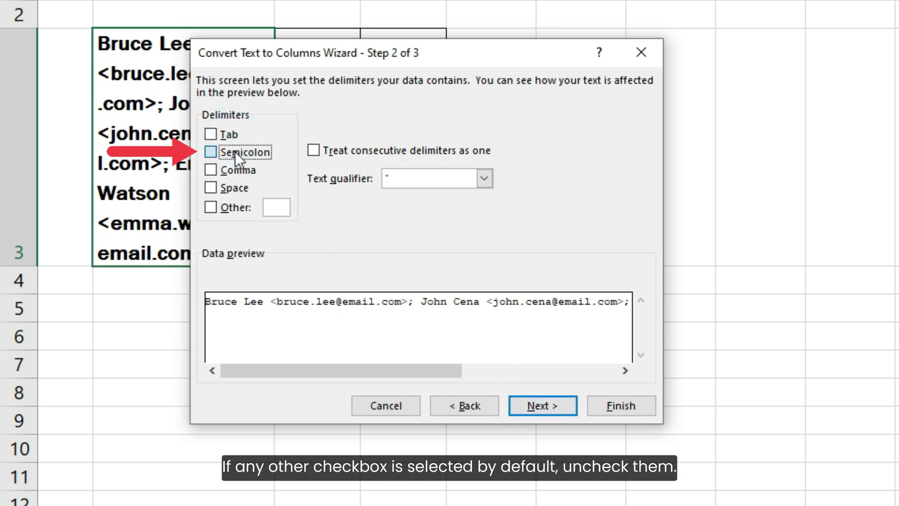
{"action": "left_click", "coordinate": [211, 152]}
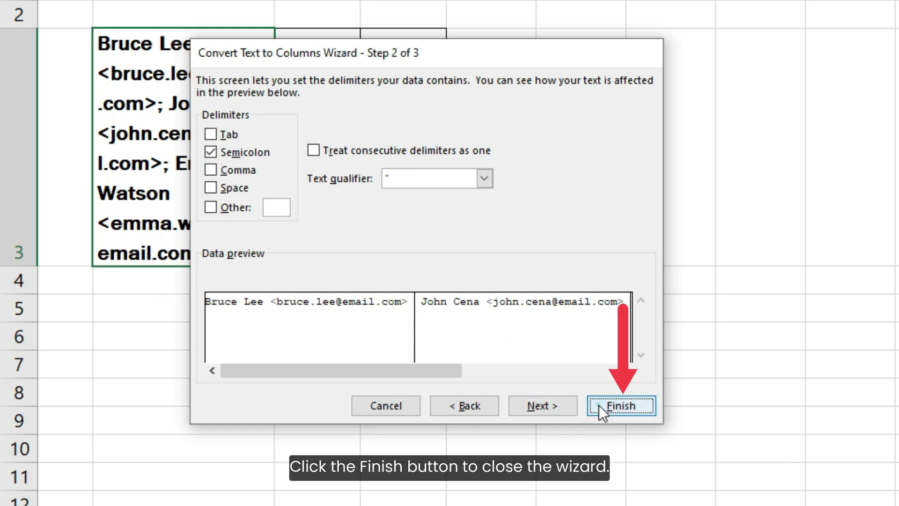
{"action": "left_click", "coordinate": [620, 405]}
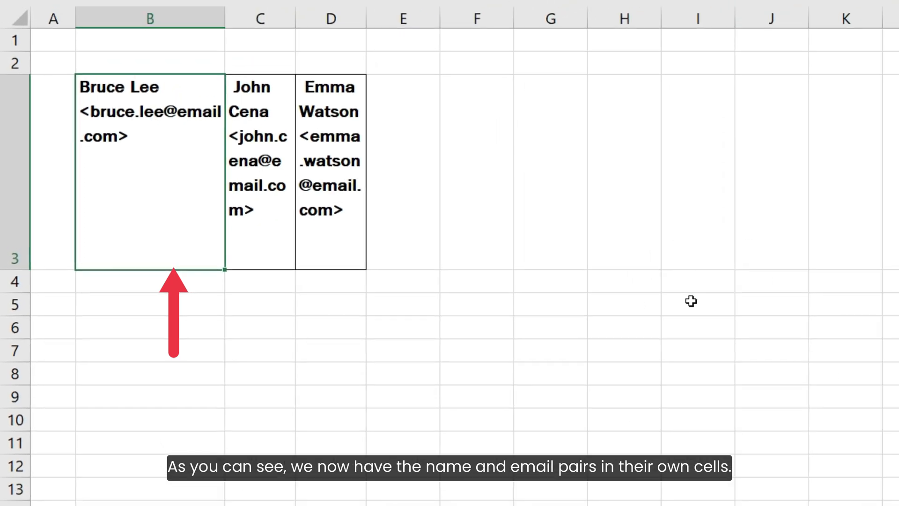
Select row 3 with the three split entries and copy it with Ctrl+C
{"action": "left_click", "coordinate": [259, 184]}
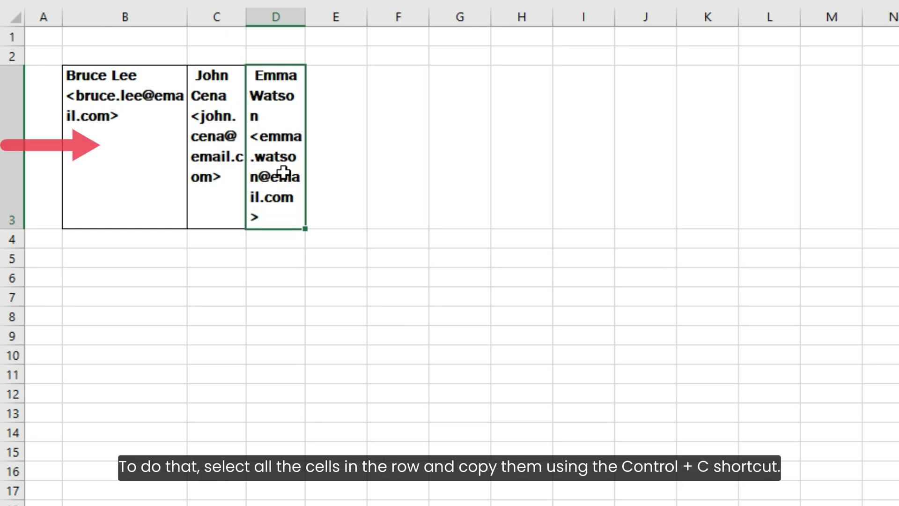
{"action": "key", "text": "ctrl"}
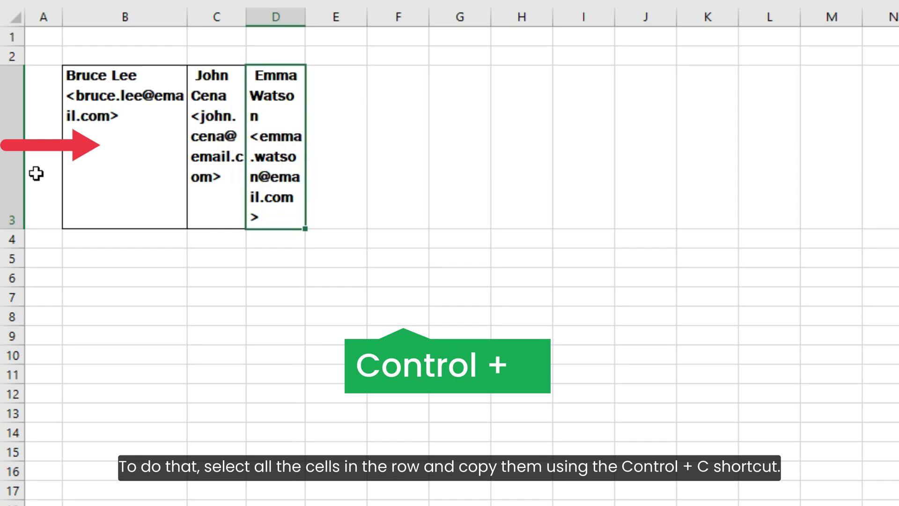
{"action": "key", "text": "ctrl+c"}
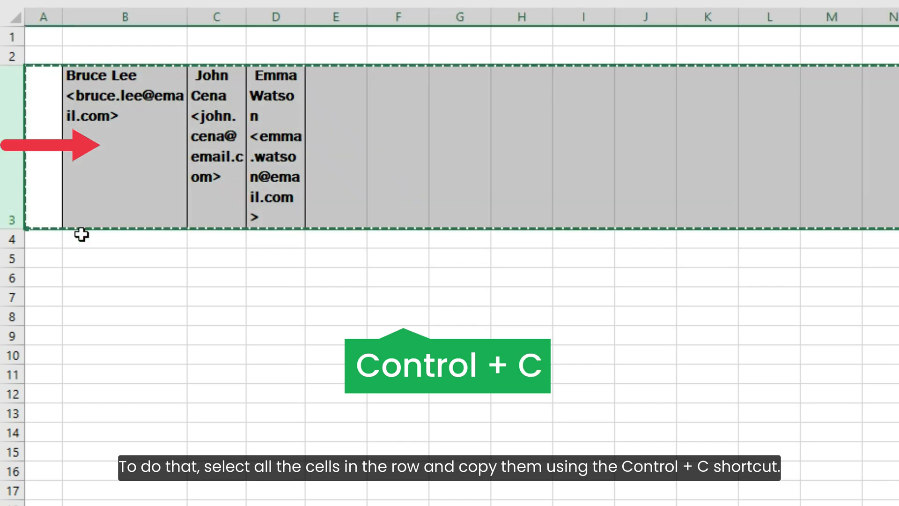
{"action": "key", "text": "ctrl+c"}
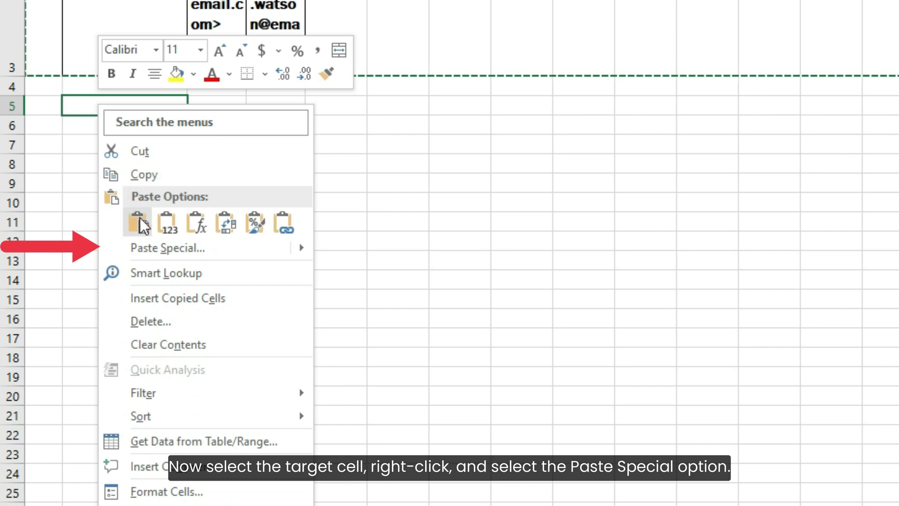
Paste Special with Transpose so the three pairs stack down column B
{"action": "left_click", "coordinate": [167, 247]}
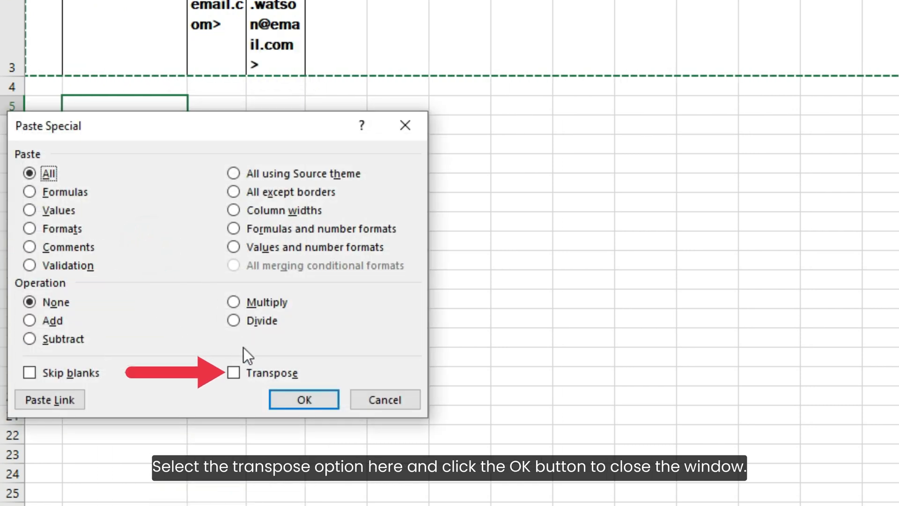
{"action": "left_click", "coordinate": [233, 372]}
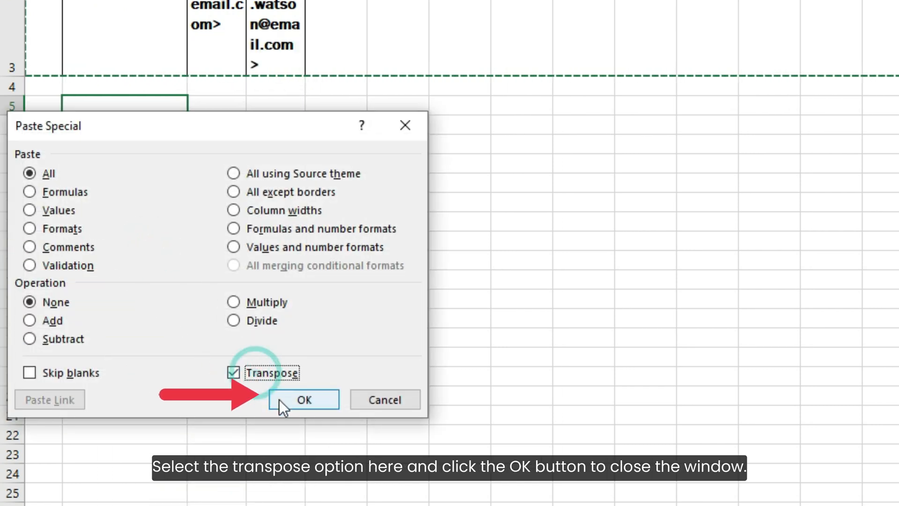
{"action": "left_click", "coordinate": [304, 399]}
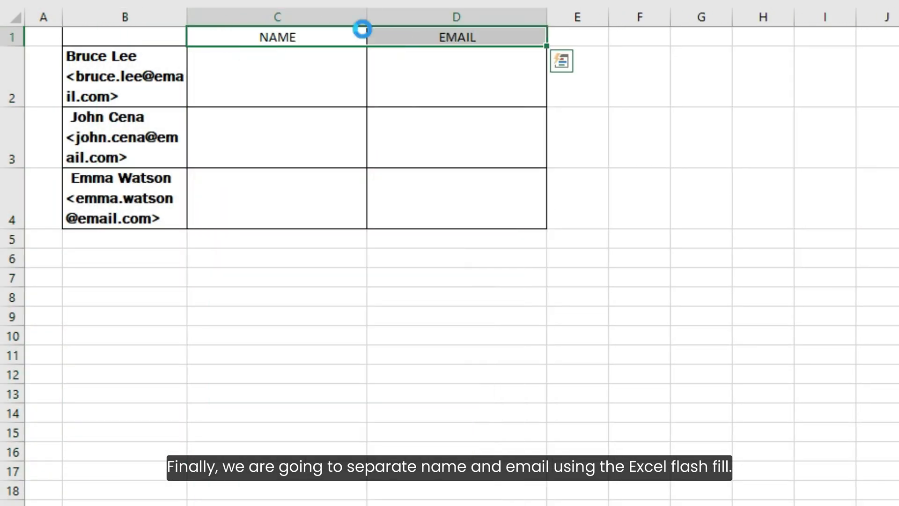
Enter Bruce Lee beside the first entry and Flash Fill (Ctrl+E) the remaining names
{"action": "type", "text": "Bruce Lee"}
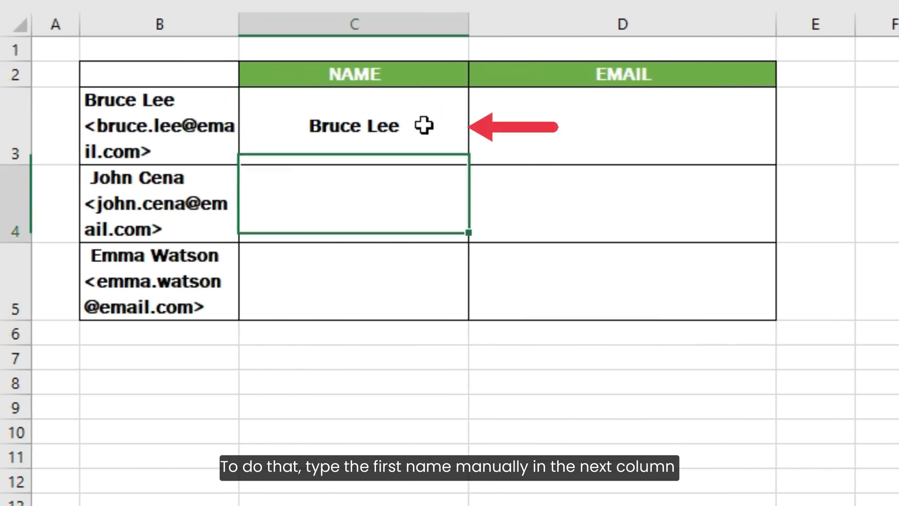
{"action": "key", "text": "ctrl+e"}
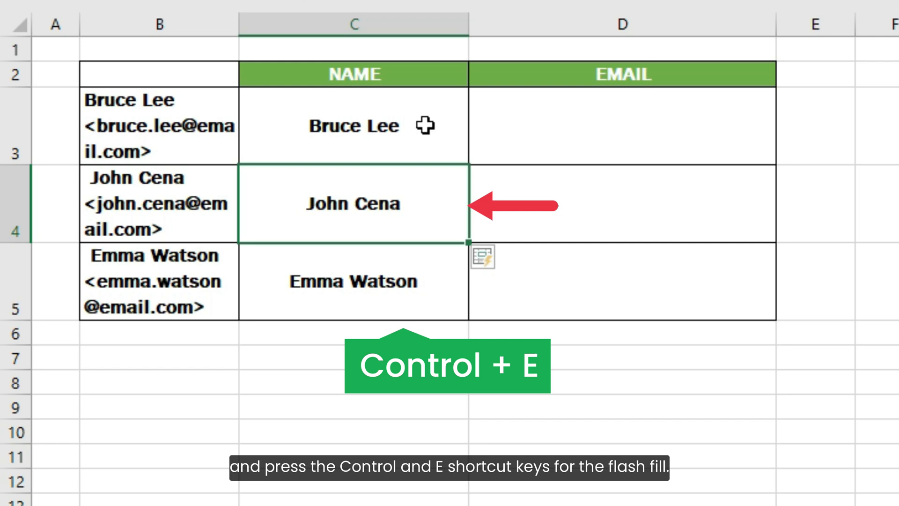
{"action": "key", "text": "ctrl+e"}
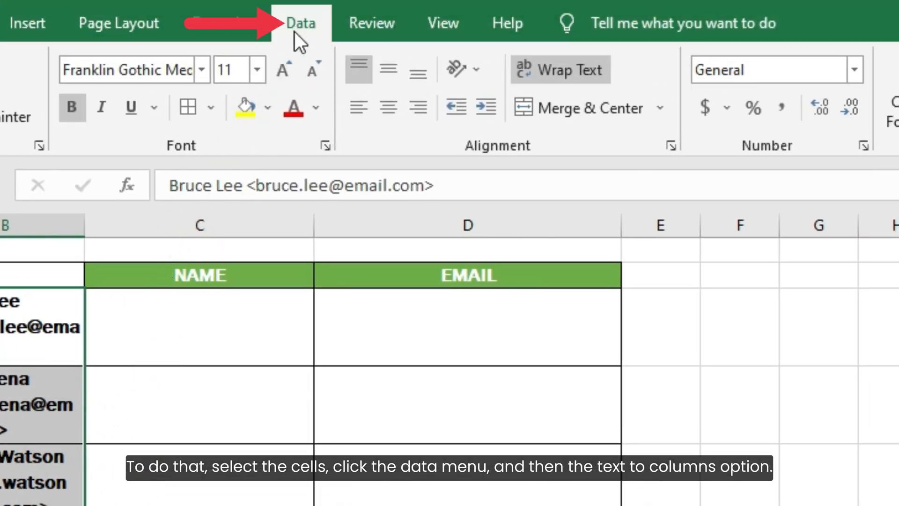
Run Text to Columns on B3:B5 as Delimited with custom separator <
{"action": "left_click", "coordinate": [797, 32]}
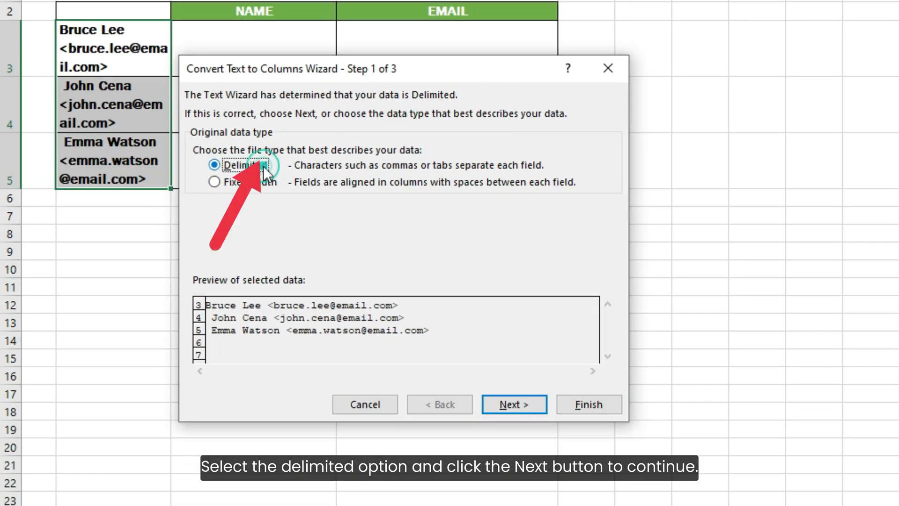
{"action": "left_click", "coordinate": [512, 405]}
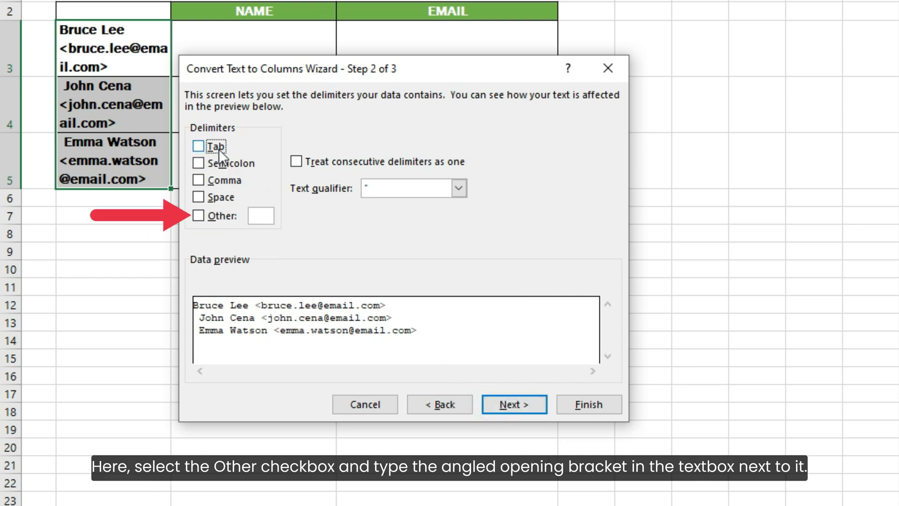
{"action": "left_click", "coordinate": [198, 216]}
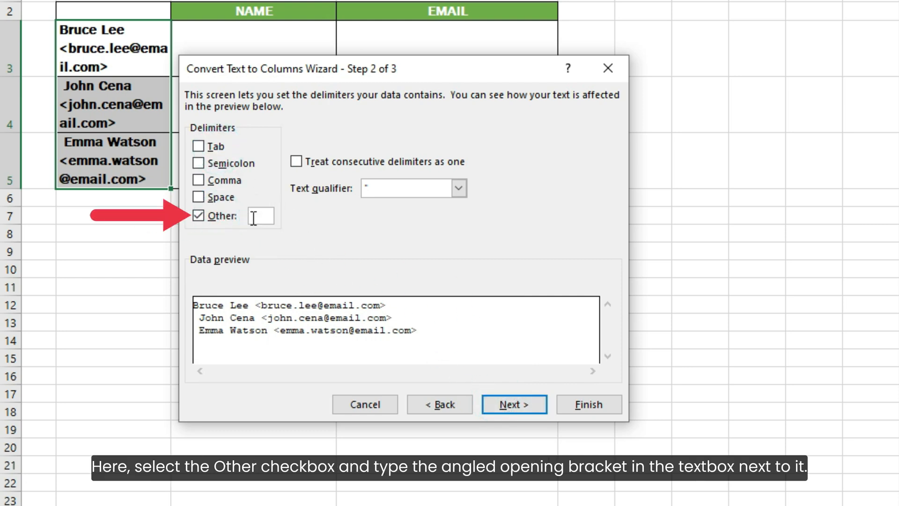
{"action": "type", "text": "<"}
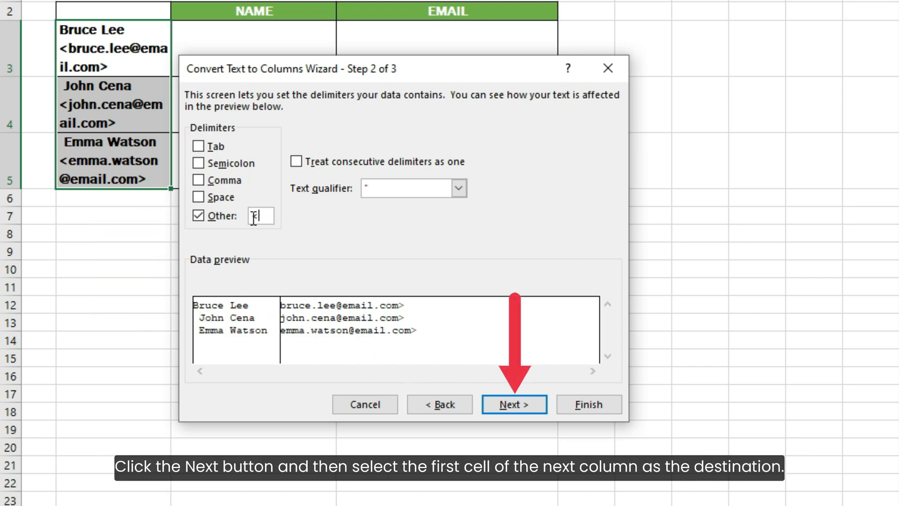
Set destination $C$3, finish the split into NAME and EMAIL, and allow overwriting cells
{"action": "left_click", "coordinate": [513, 404]}
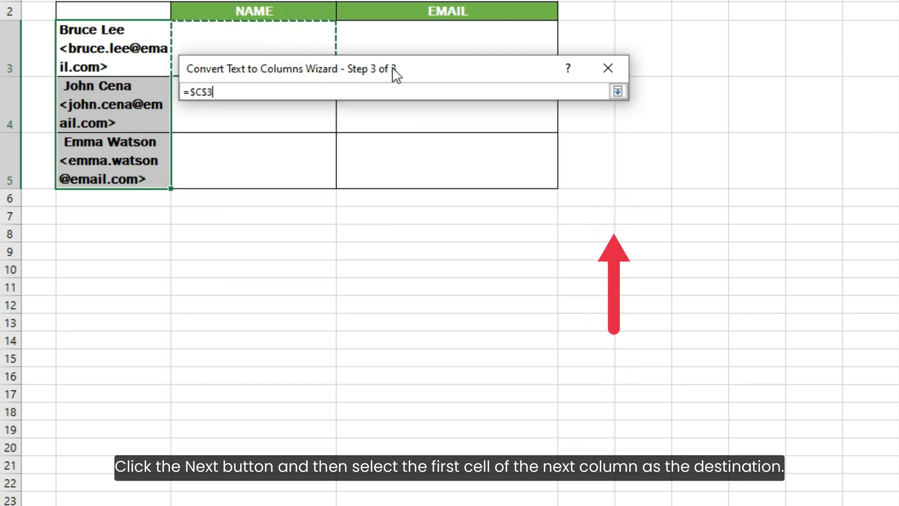
{"action": "left_click", "coordinate": [618, 91]}
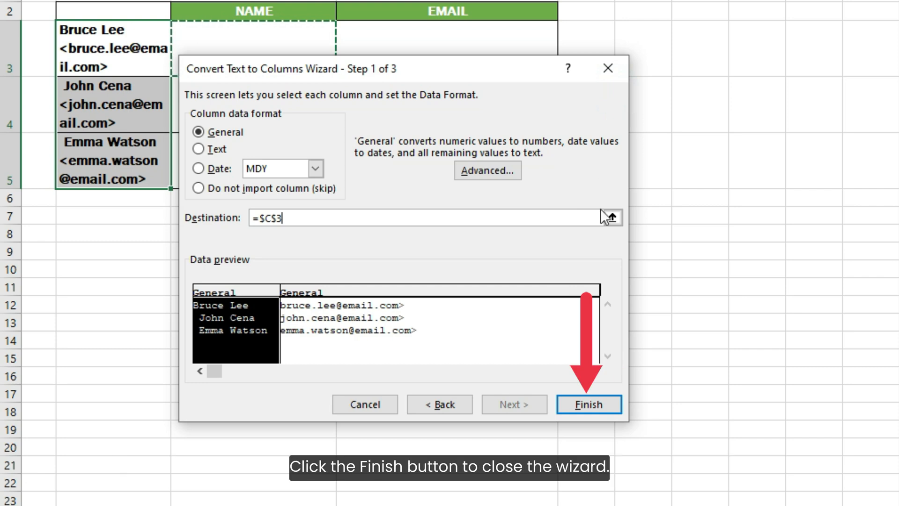
{"action": "left_click", "coordinate": [588, 405]}
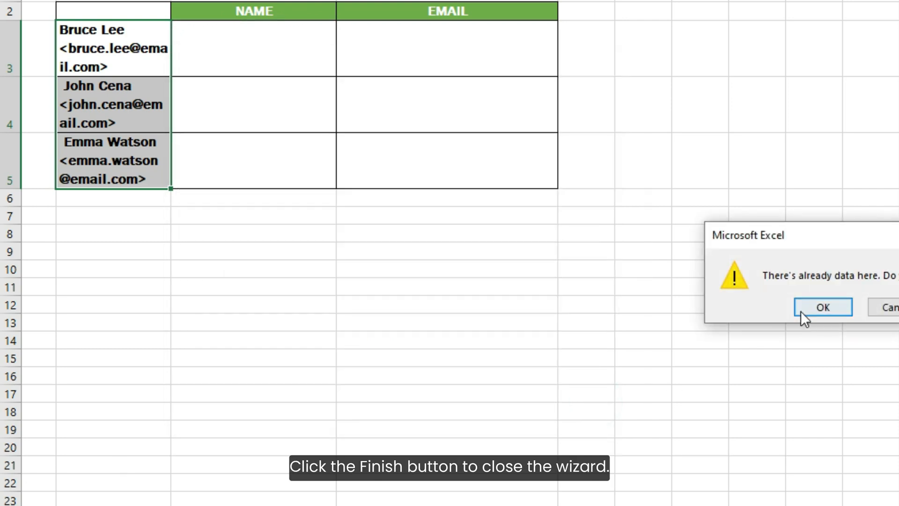
{"action": "left_click", "coordinate": [822, 307]}
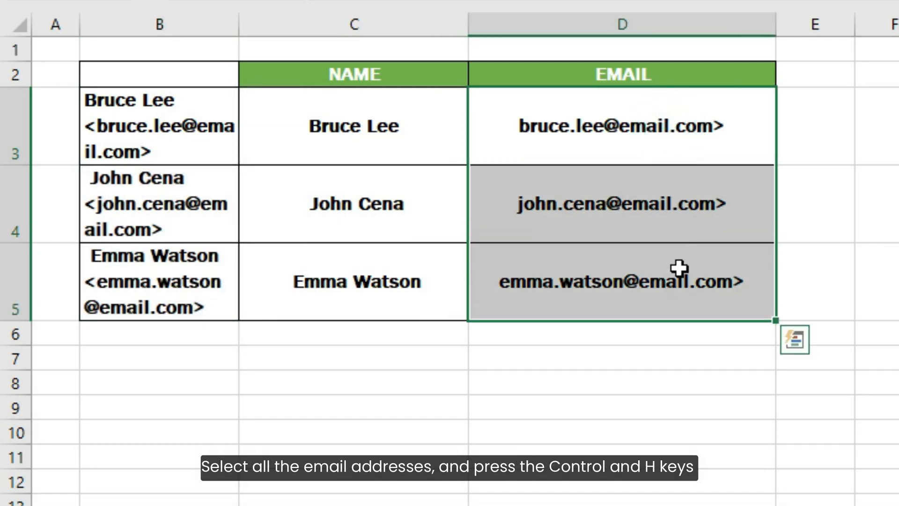
Replace every > with nothing in D3:D5 via Ctrl+H, leaving clean email addresses
{"action": "key", "text": "ctrl+h"}
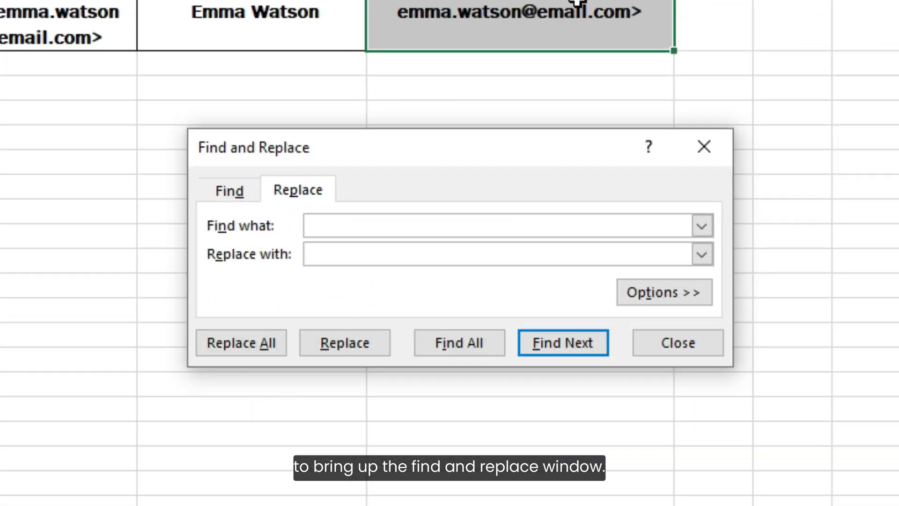
{"action": "type", "text": ">"}
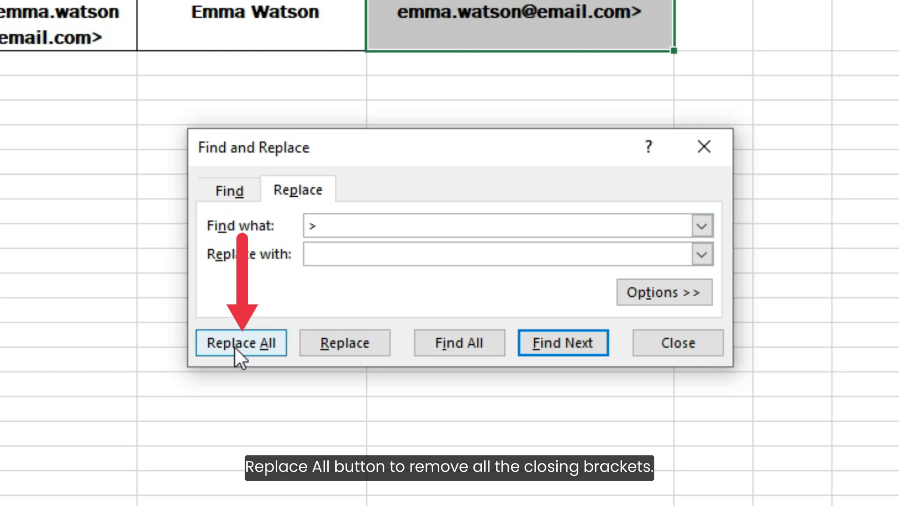
{"action": "left_click", "coordinate": [241, 343]}
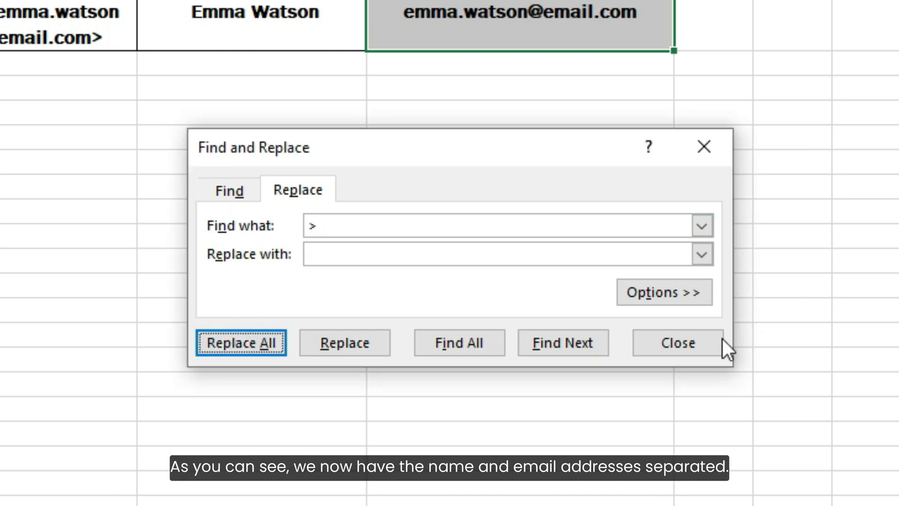
{"action": "left_click", "coordinate": [676, 343]}
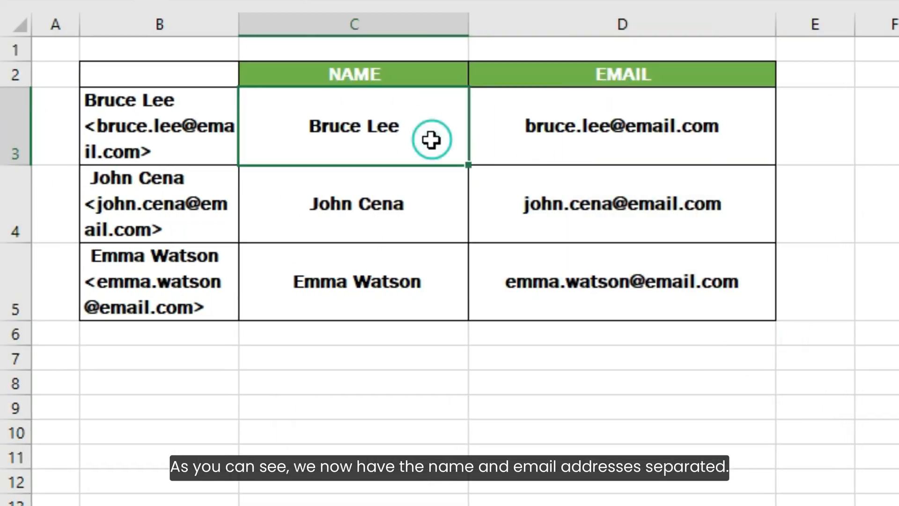